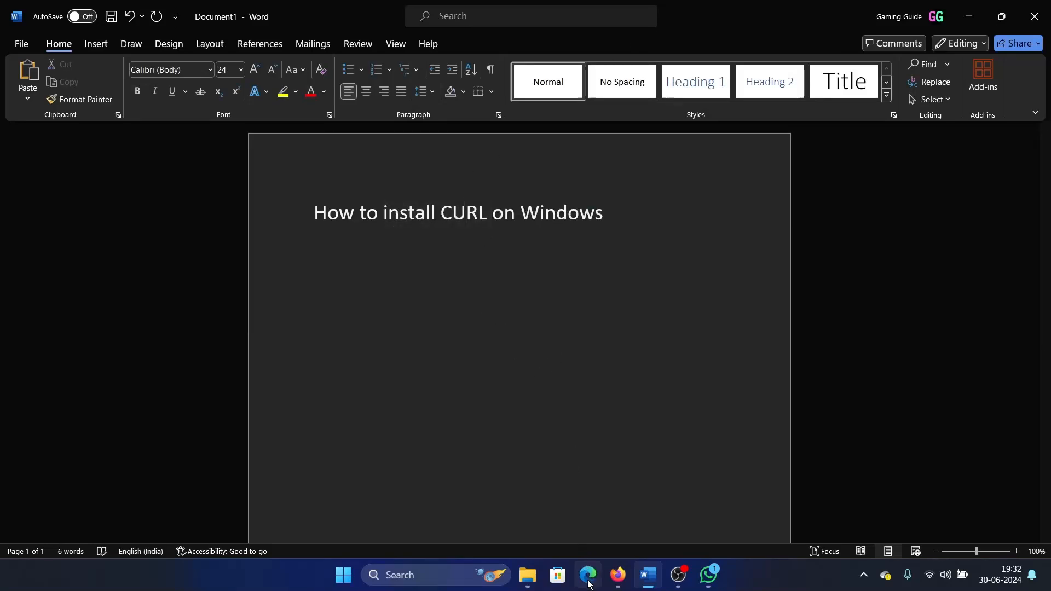
Search Bing for 'curl installer' from the Edge address bar
click(587, 578)
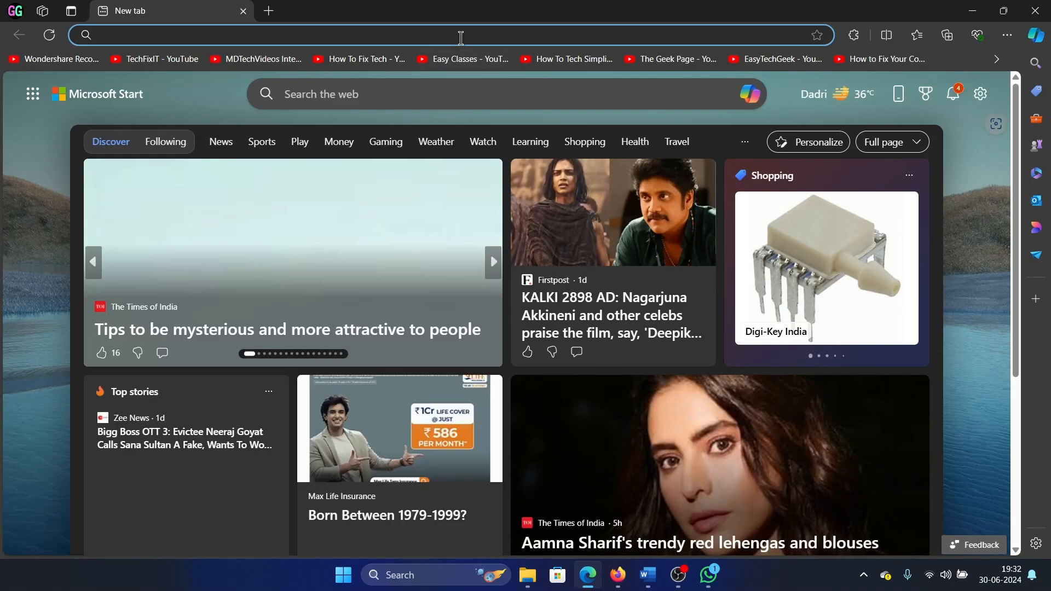
text(curl ins)
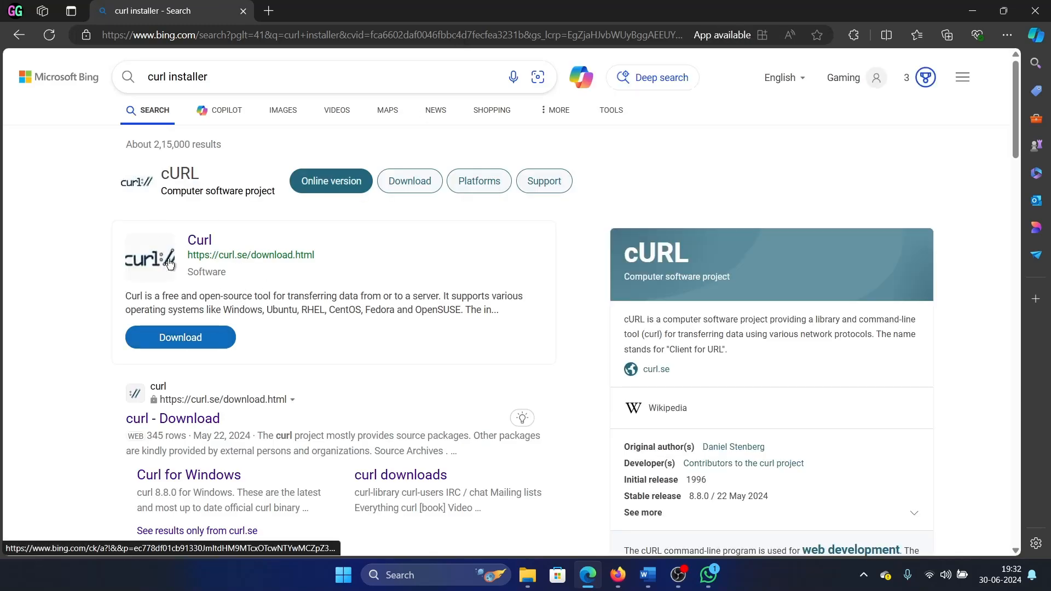
mouse_move(221, 172)
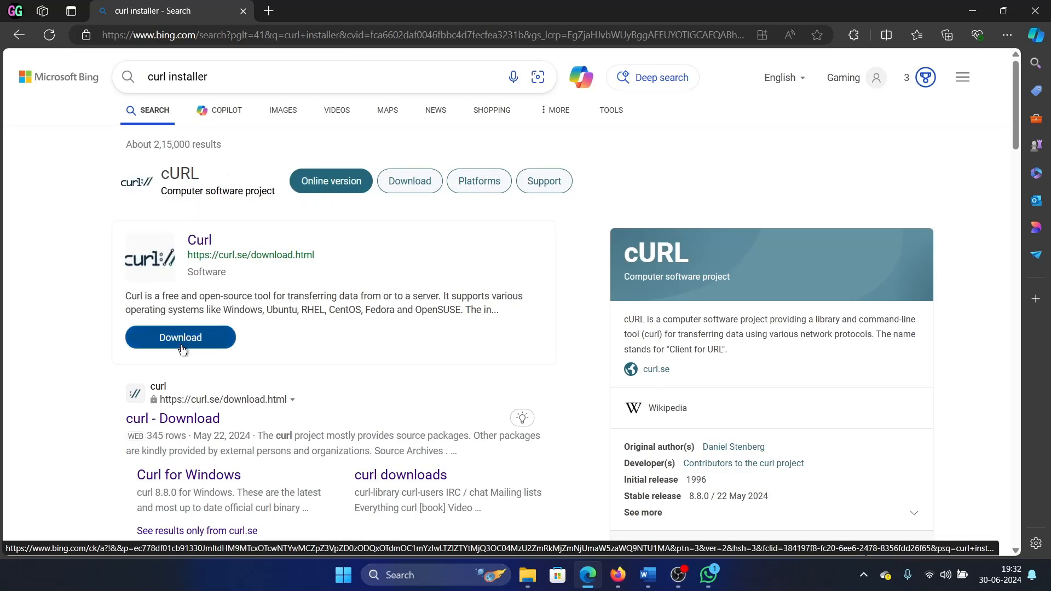
Reach the curl.se download page from the top Bing result and scroll to the 8.8.0 source archives
click(179, 338)
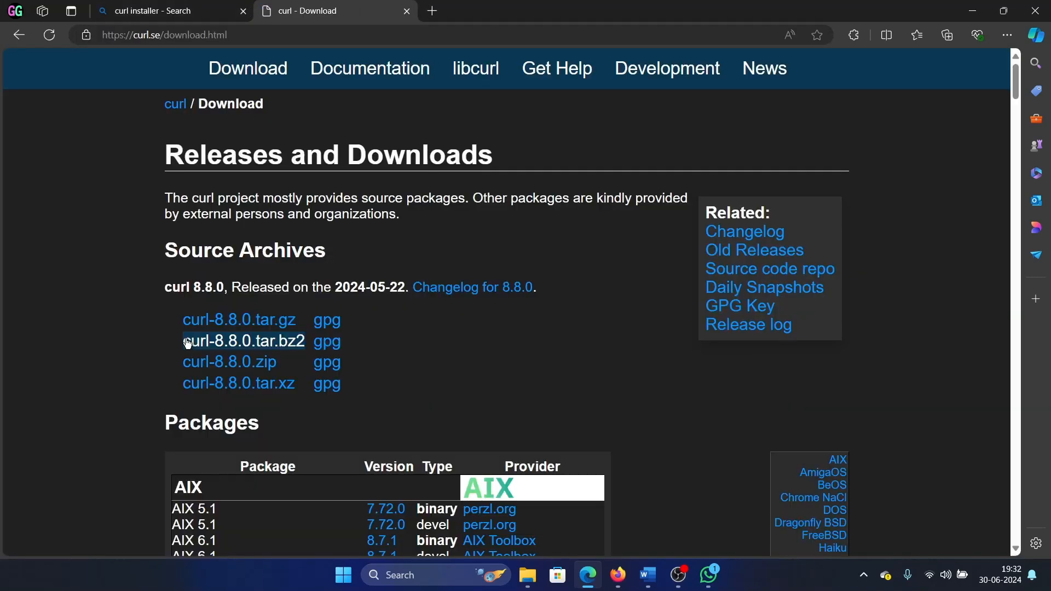
click(155, 11)
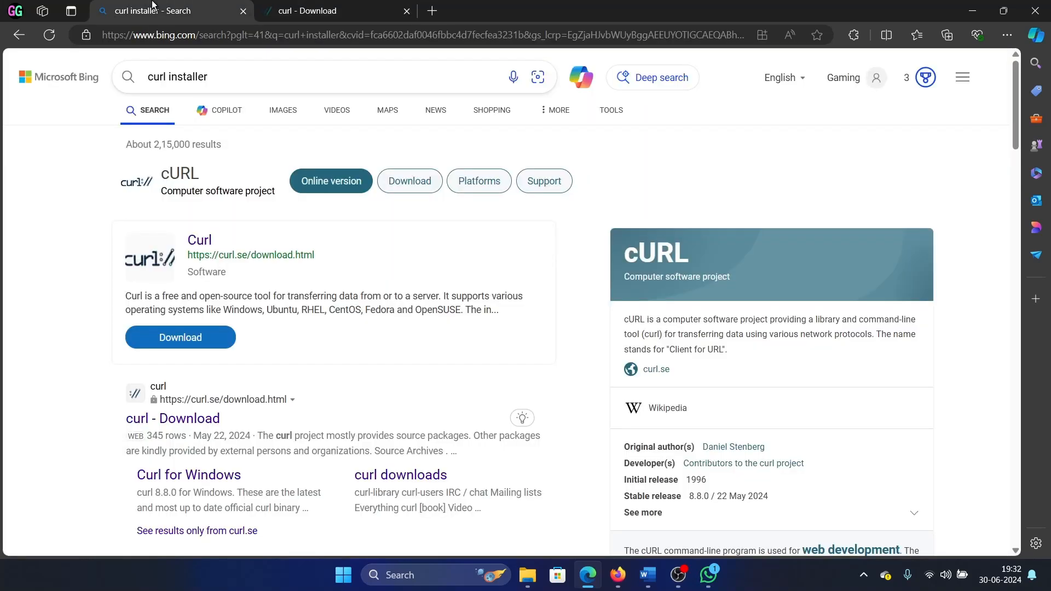
scroll(down, 3)
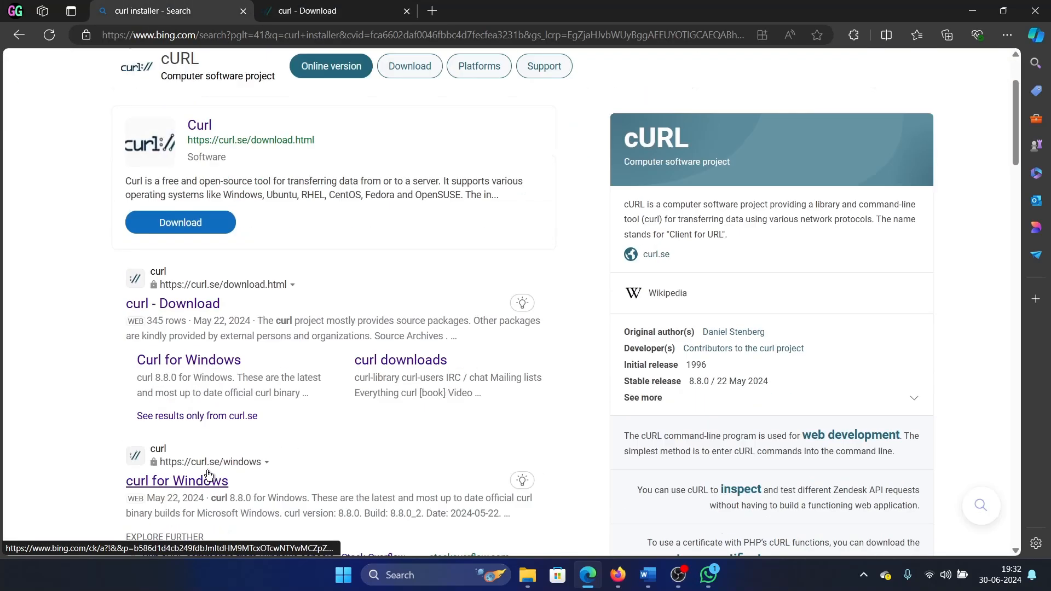
click(177, 481)
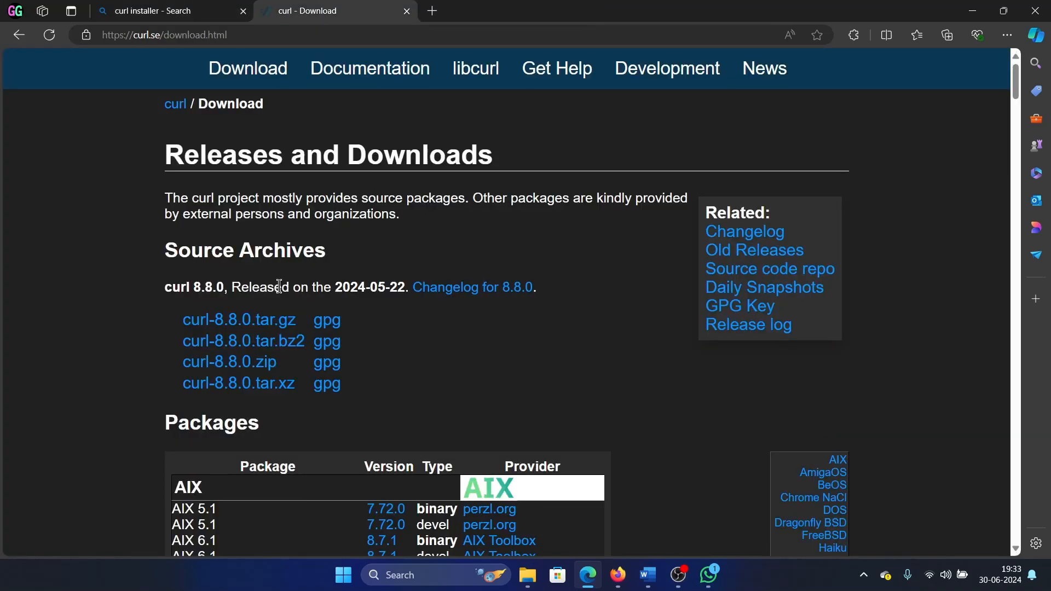
scroll(down, 3)
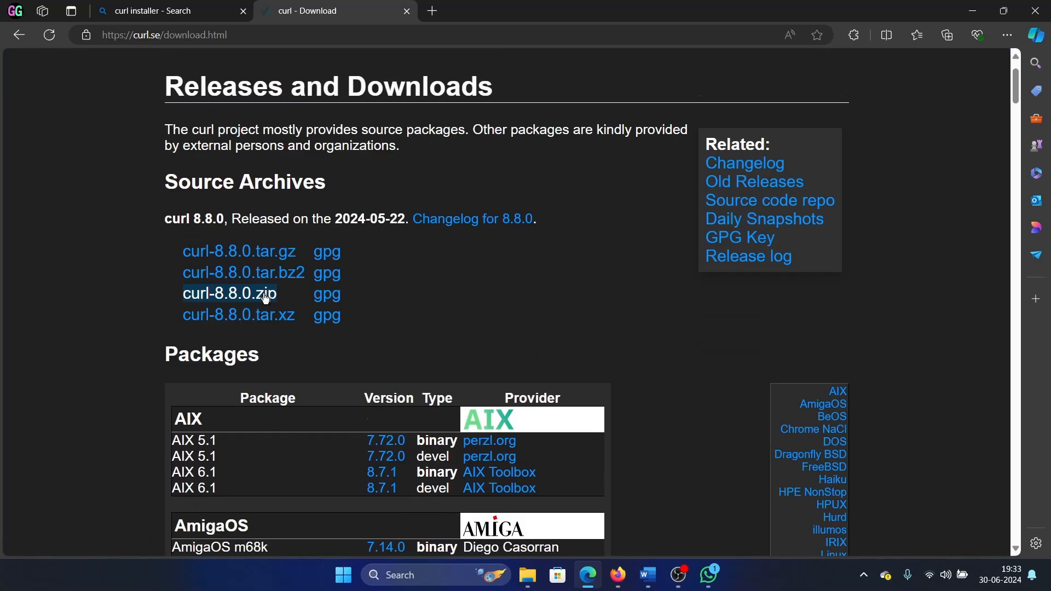
click(238, 252)
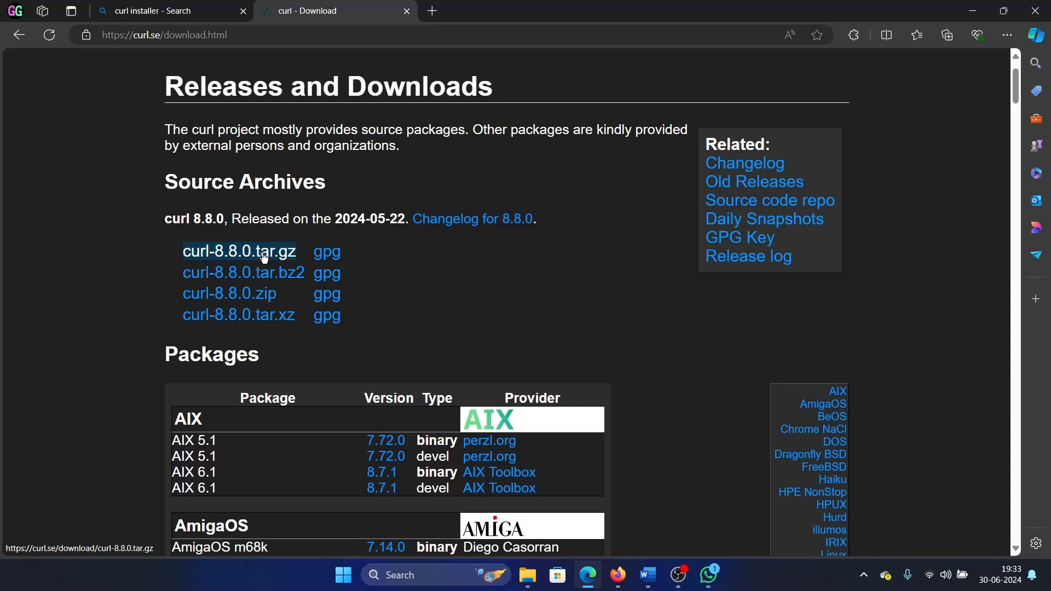
Save curl-8.8.0.tar.gz (4.0 MB) to disk and bring up File Explorer
click(238, 252)
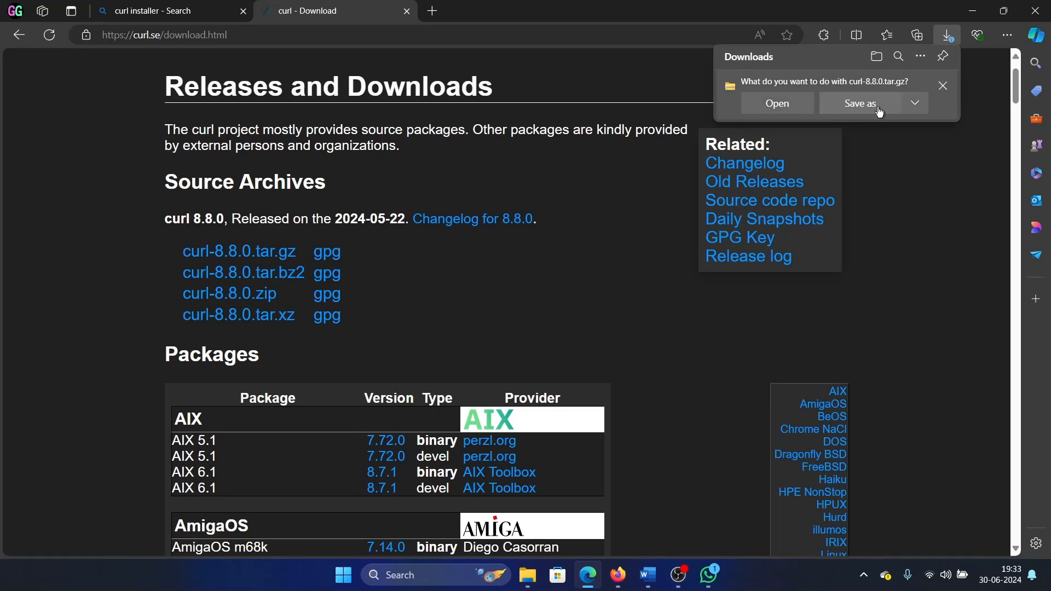
click(856, 103)
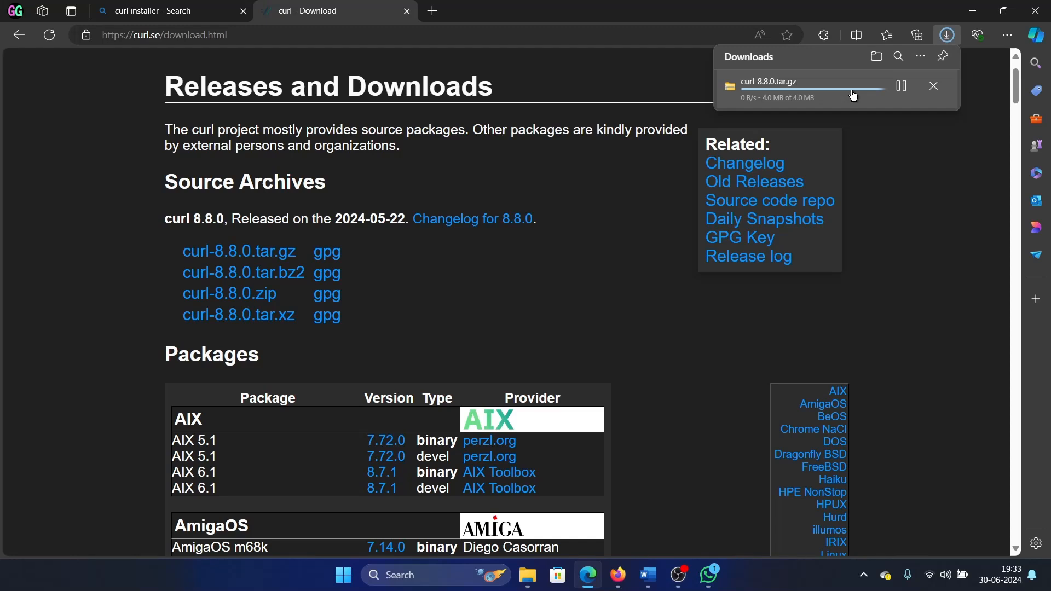
mouse_move(610, 252)
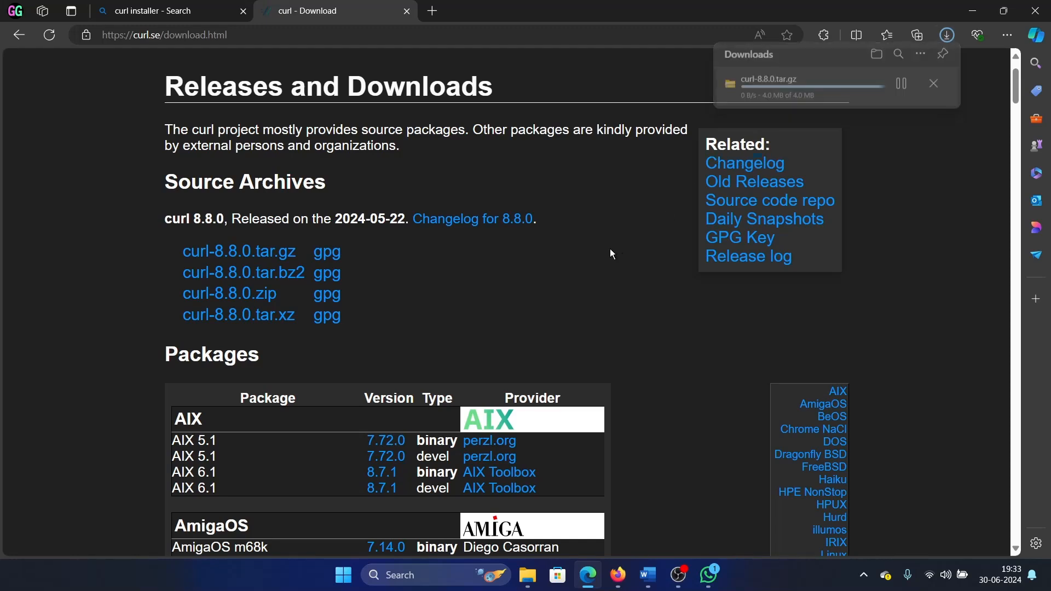
click(528, 579)
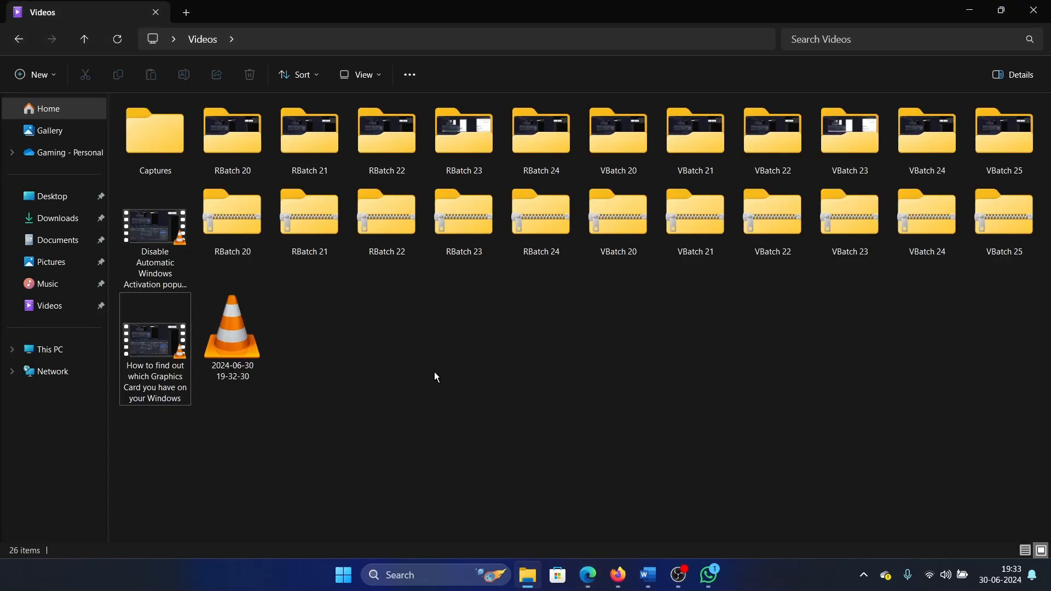
Extract curl-8.8.0.tar from Downloads into the suggested curl-8.8.0 folder via Extract All
click(58, 218)
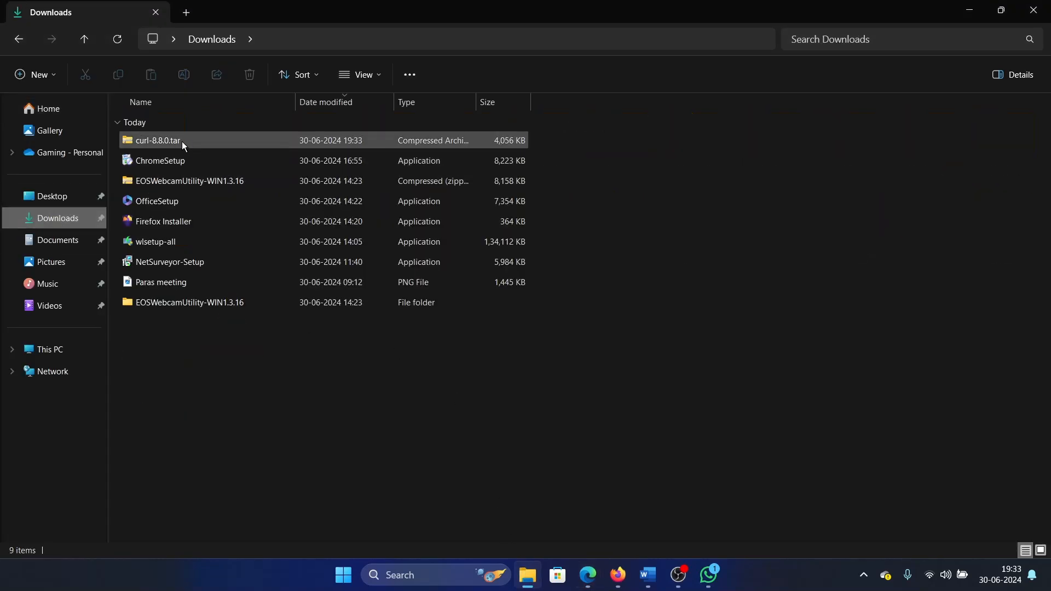
right_click(161, 140)
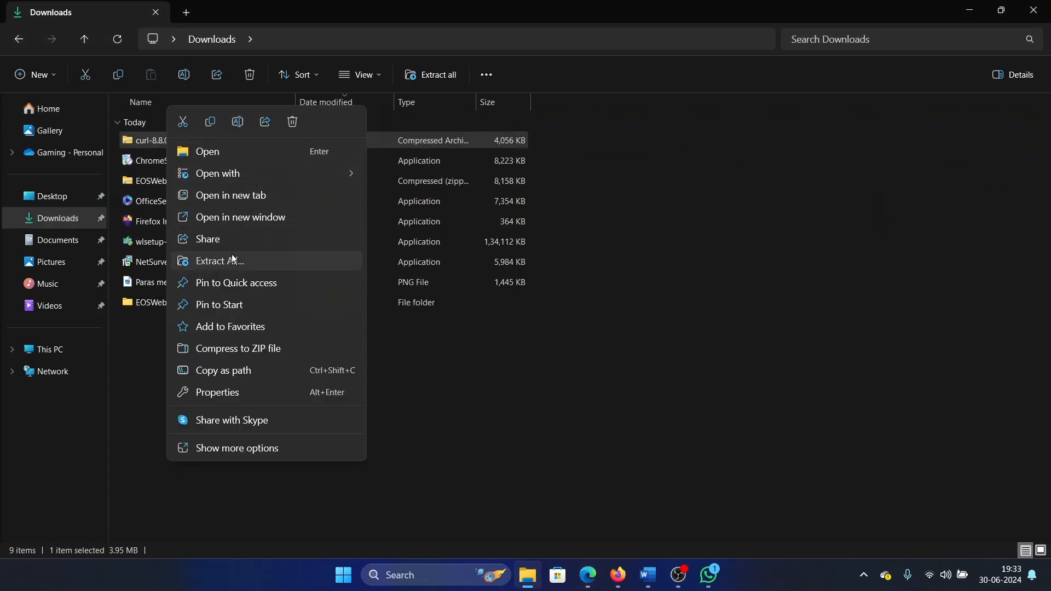
click(219, 261)
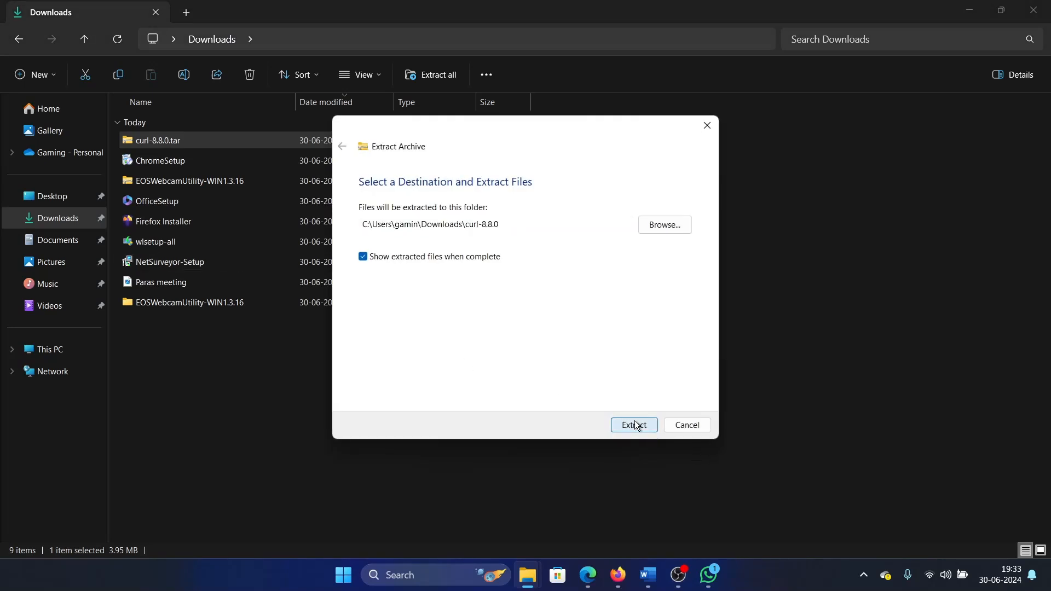
click(633, 425)
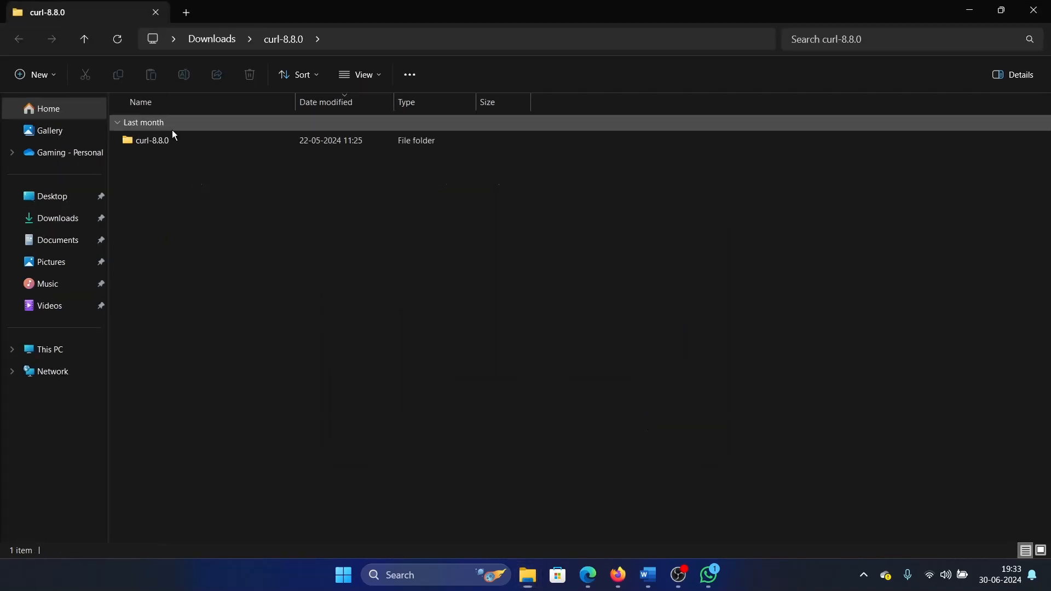
Browse the nested curl-8.8.0 folder's 38 source items, including src, lib and docs
double_click(152, 140)
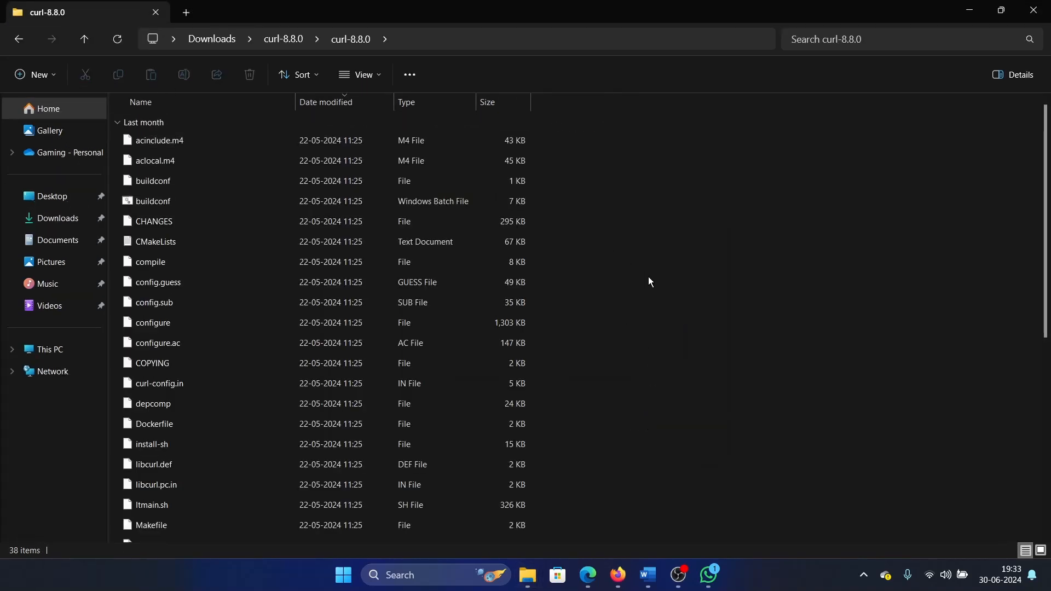
scroll(down, 3)
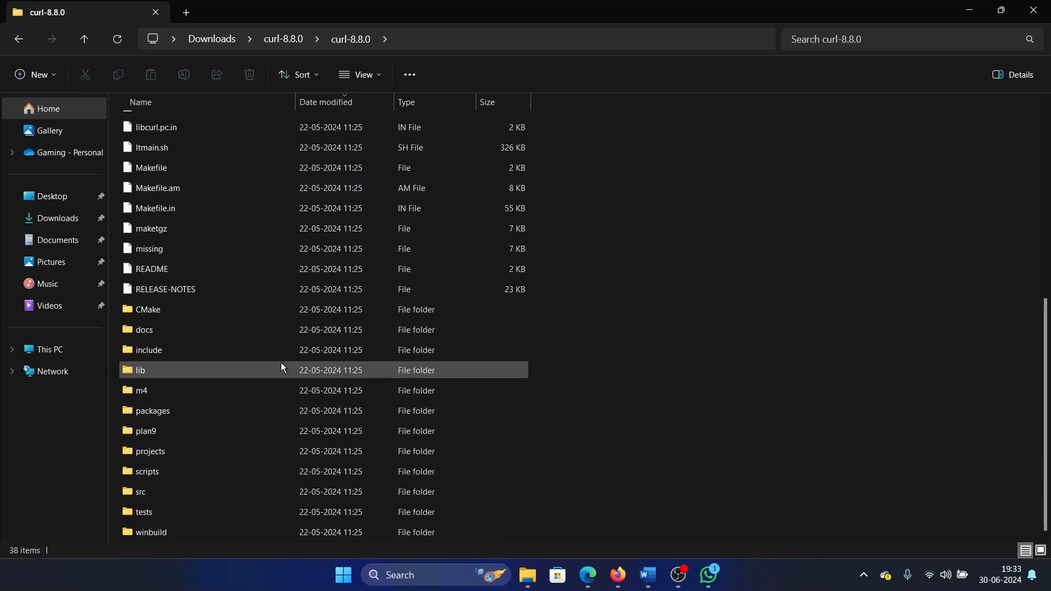
scroll(up, 3)
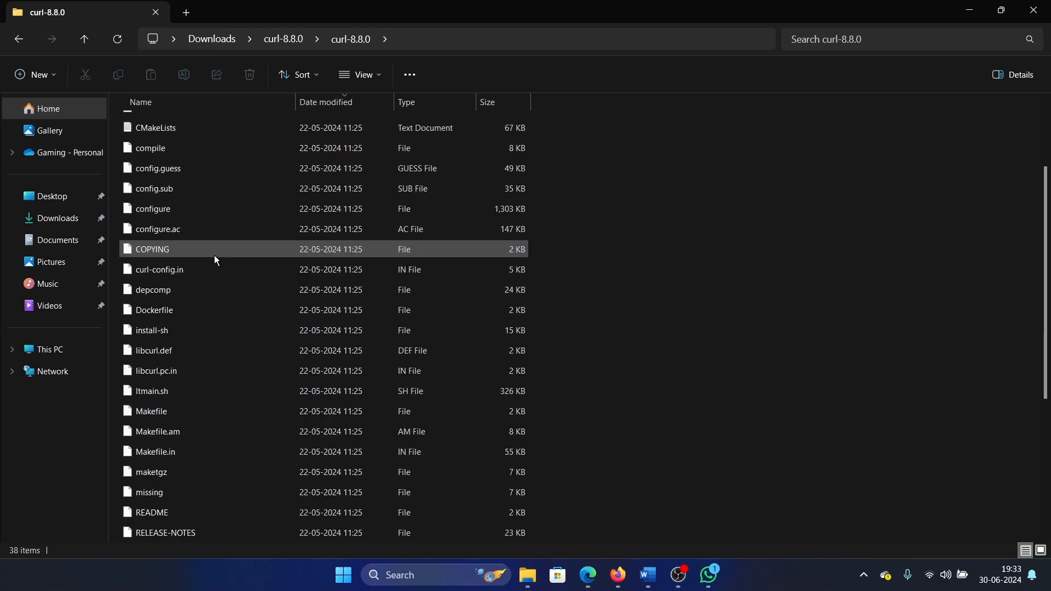
scroll(down, 3)
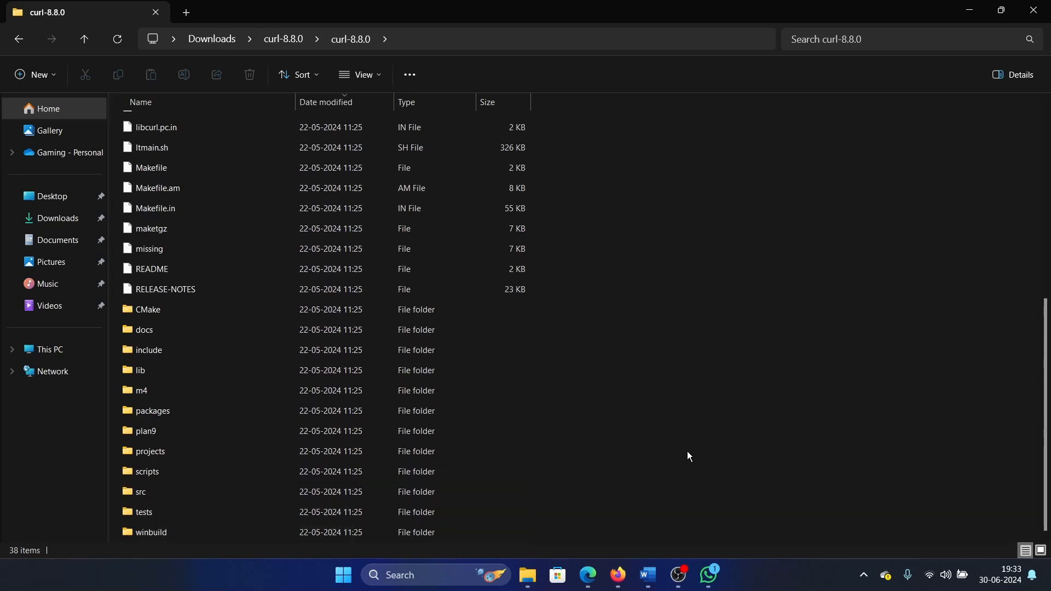
mouse_move(651, 543)
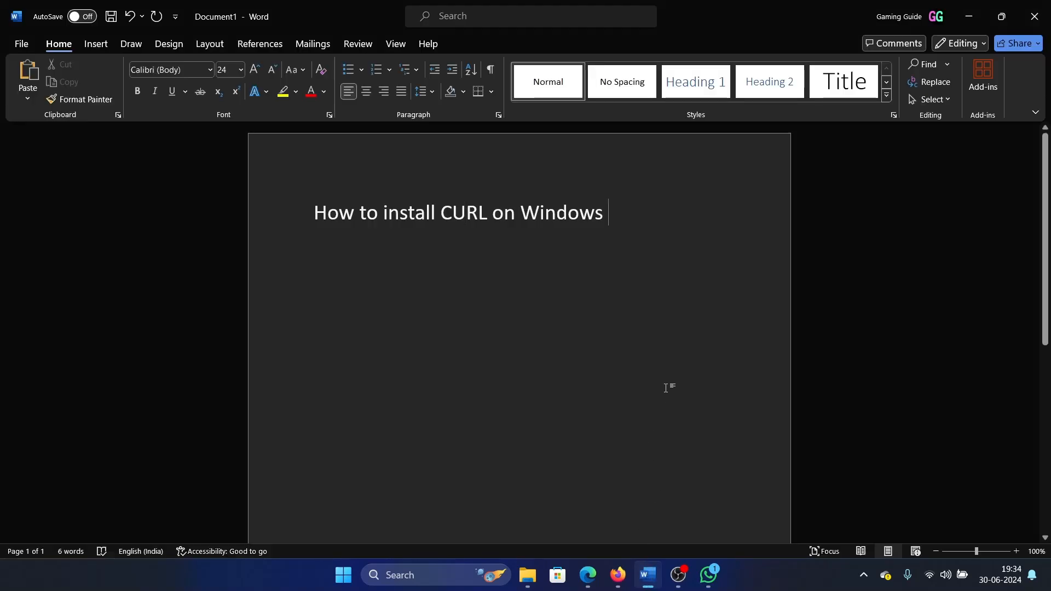
mouse_move(670, 470)
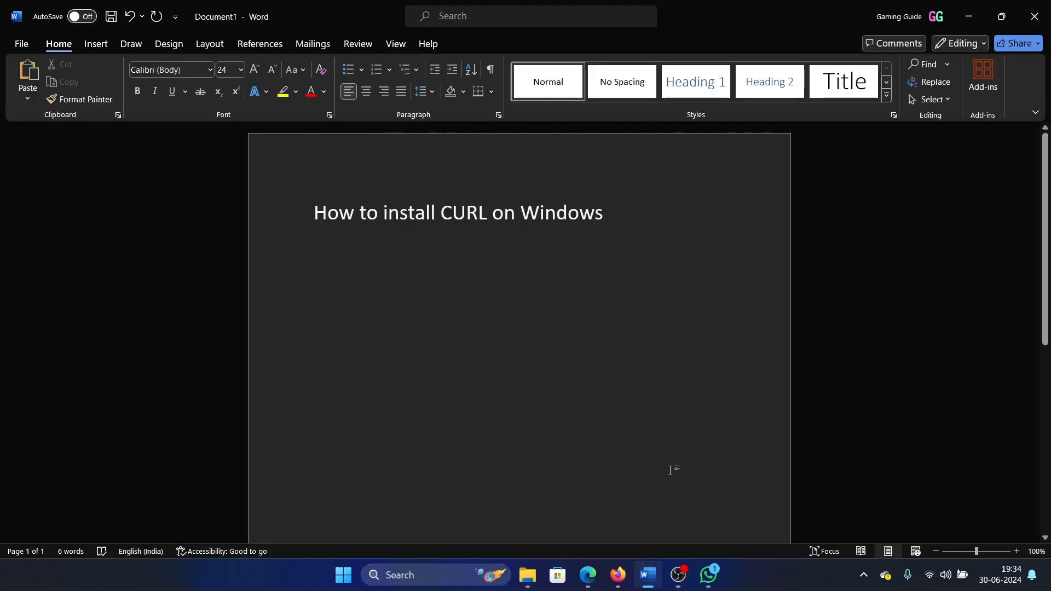